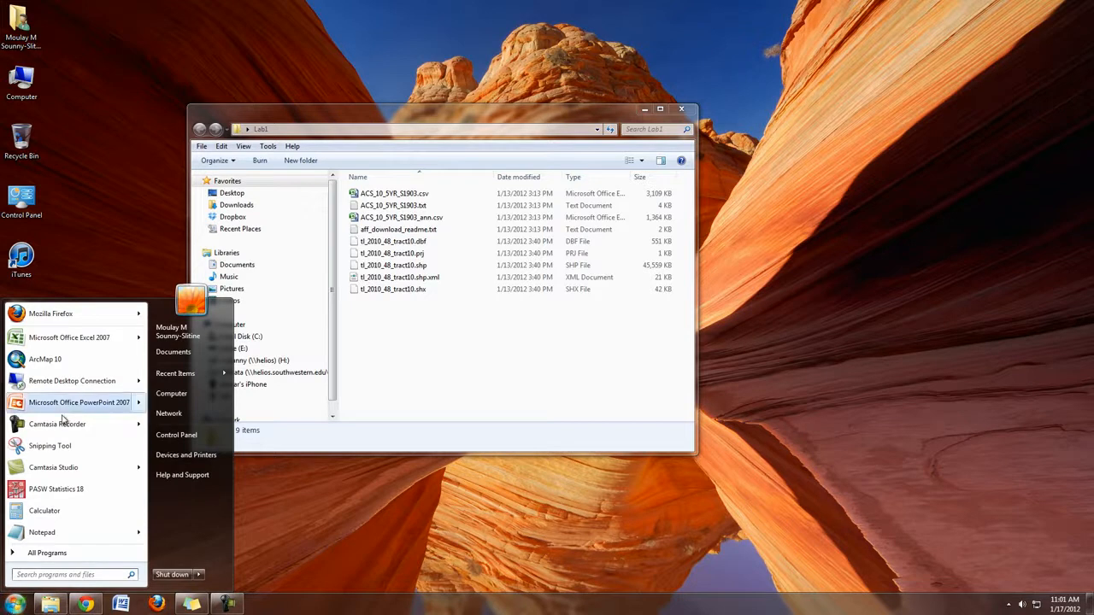
mouse_move(45, 359)
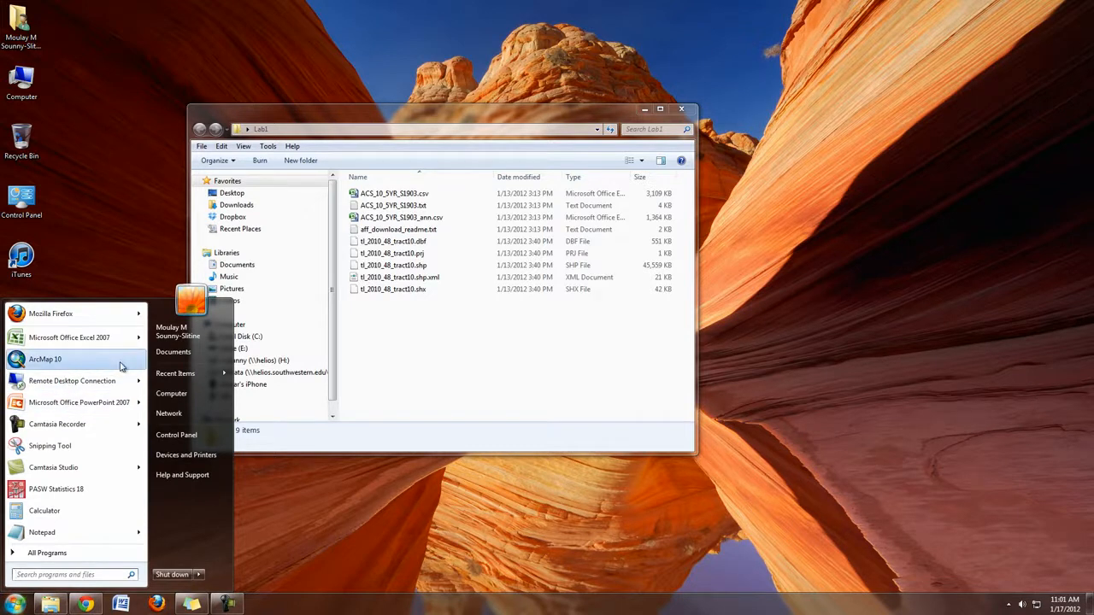
- Launch ArcMap 10 from the Start menu search by entering 'arcmap'
text(a)
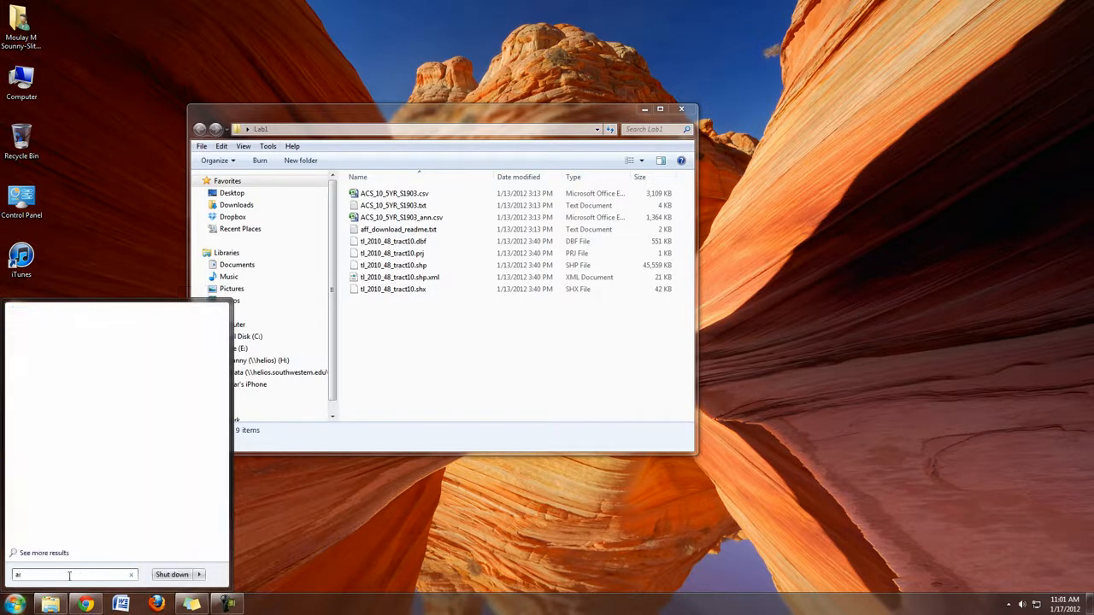
text(rcma)
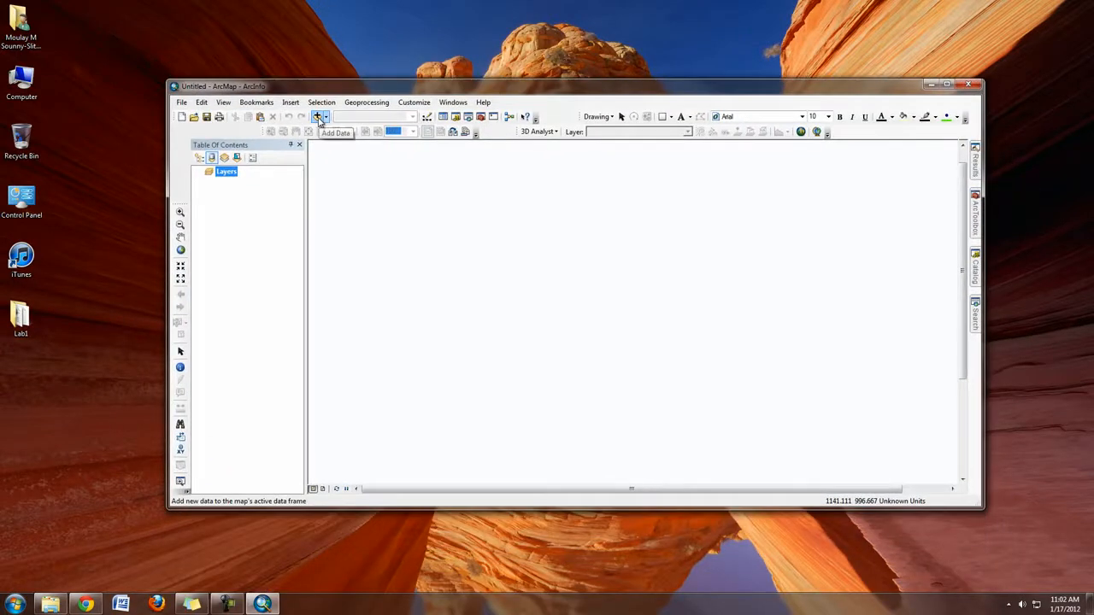
- In Add Data, browse Folder Connections to the Desktop connection's Lab1 folder
click(318, 117)
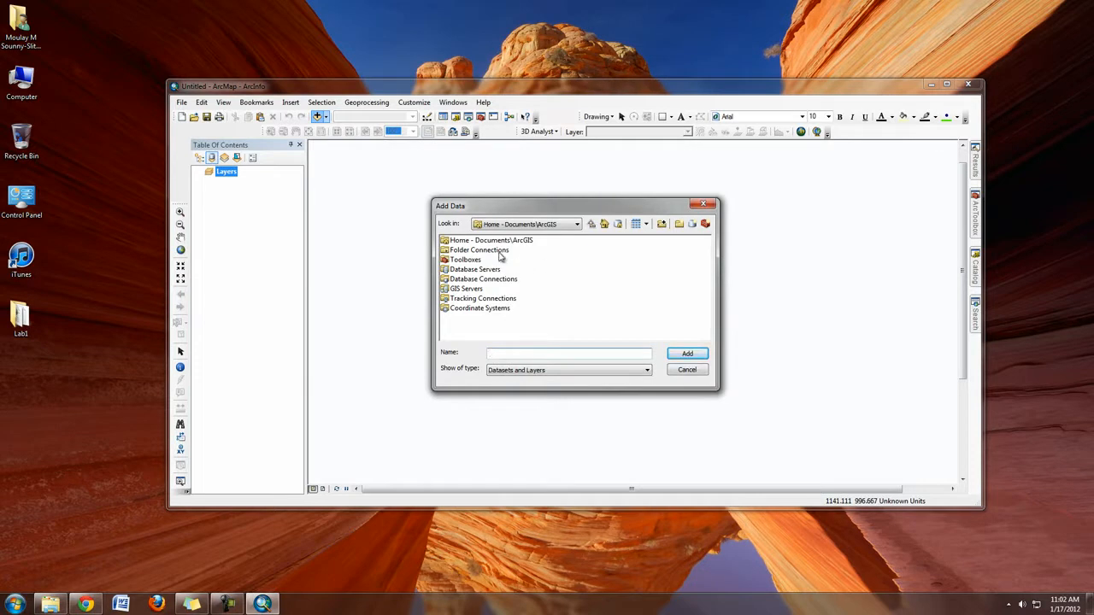
double_click(478, 250)
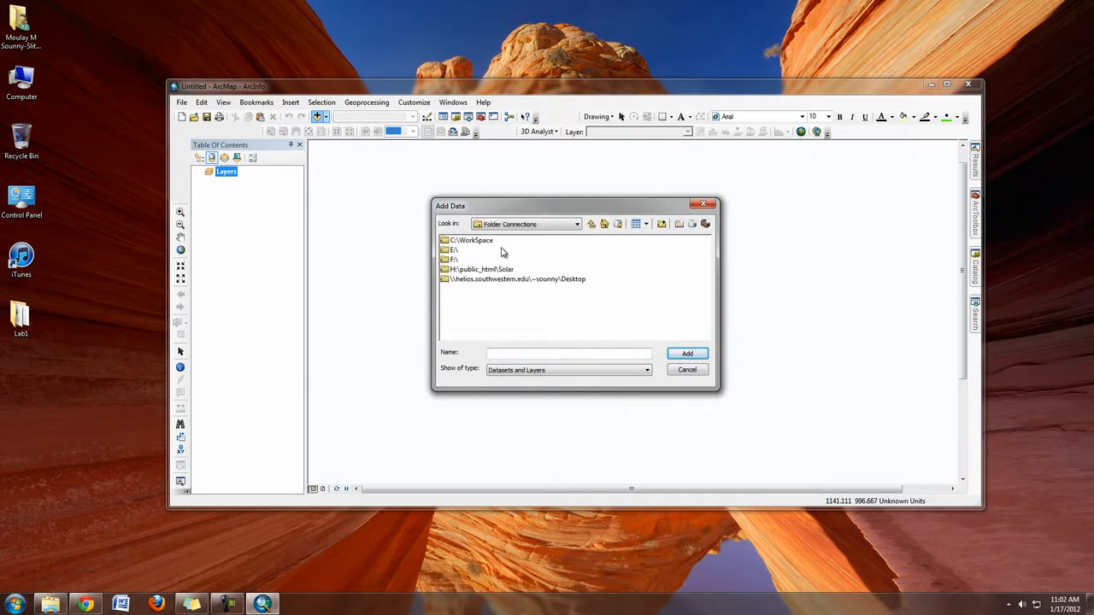
click(516, 278)
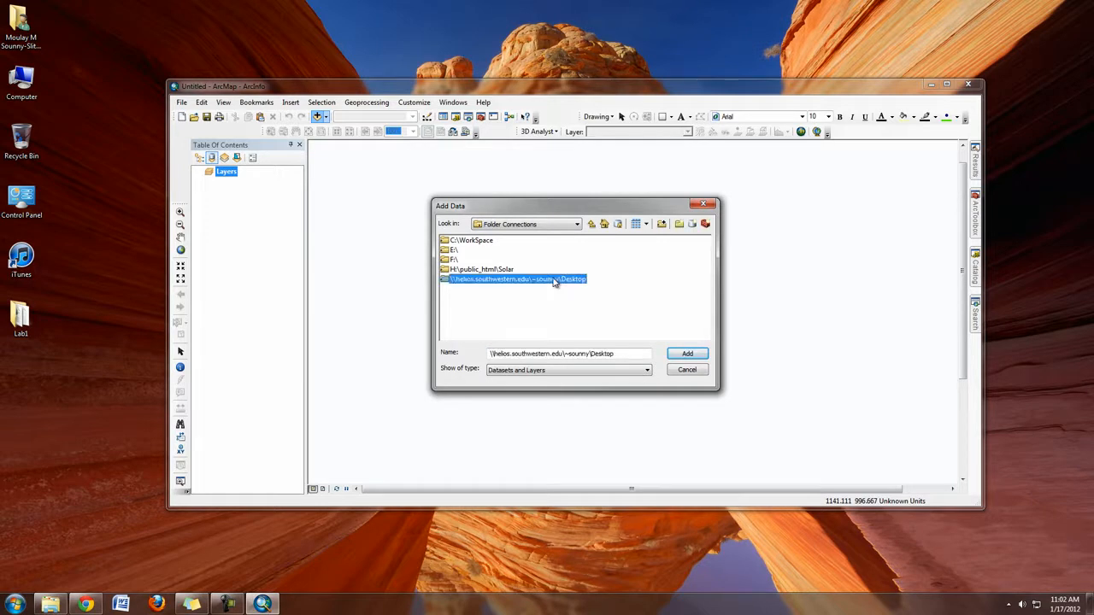
double_click(516, 279)
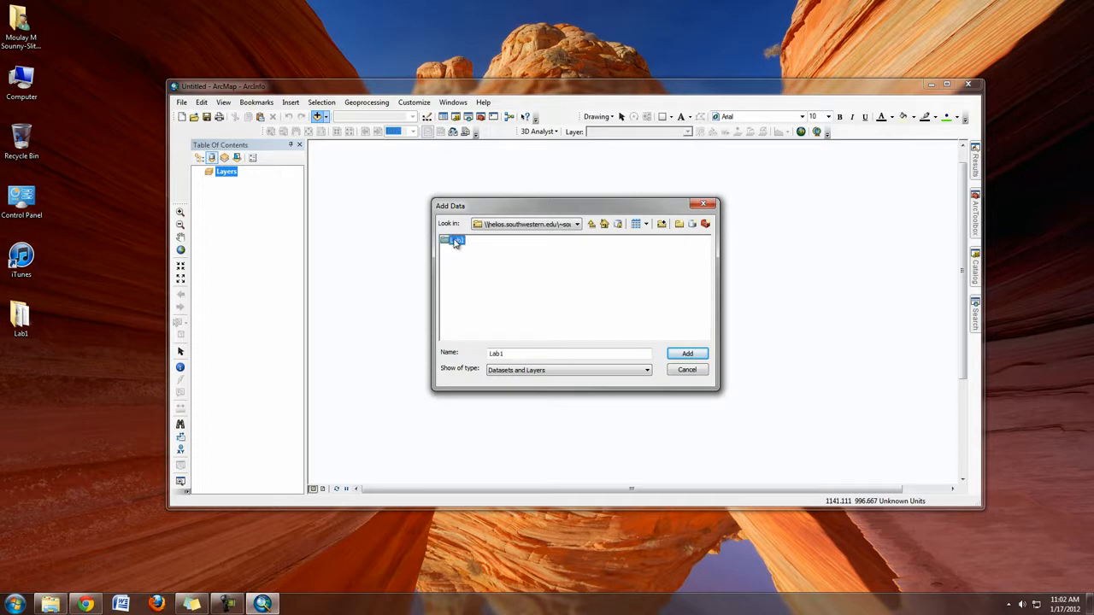
double_click(451, 240)
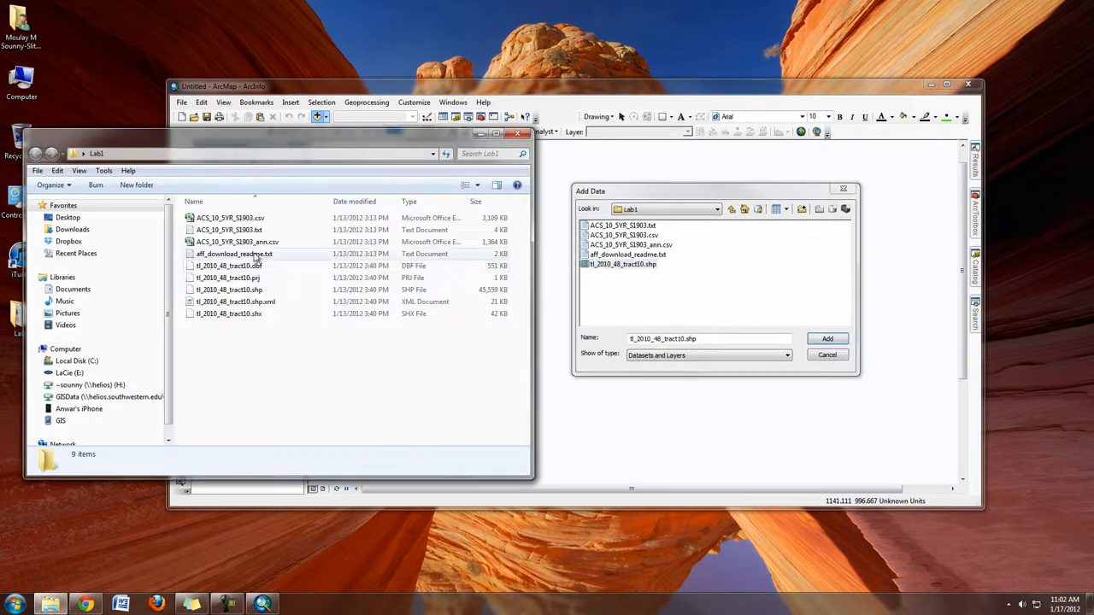
mouse_move(254, 335)
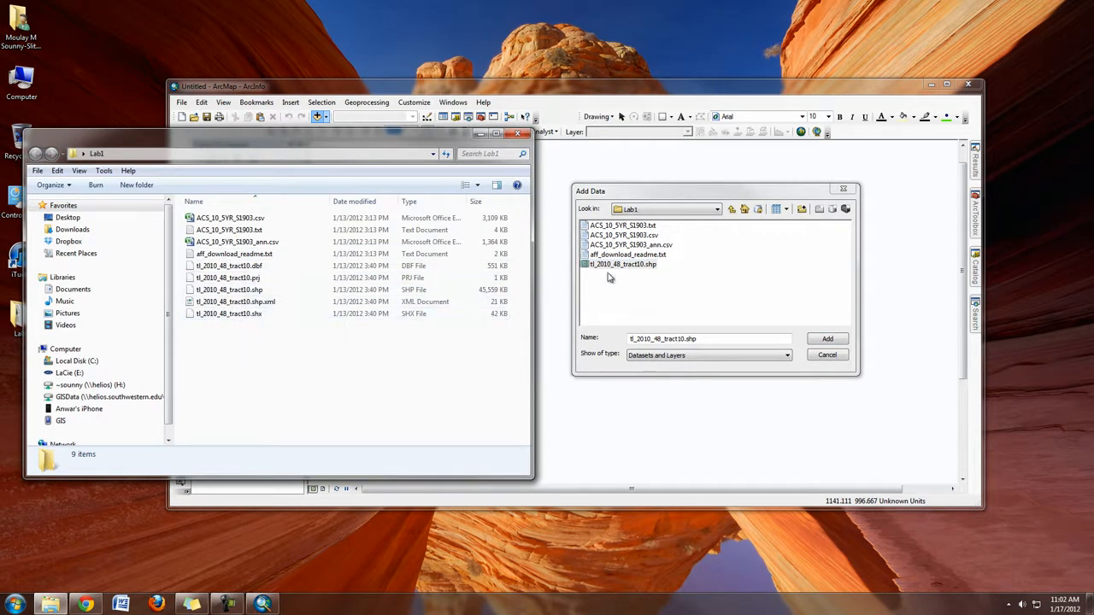
- Add tl_2010_48_tract10.shp from Lab1 to the map
click(827, 339)
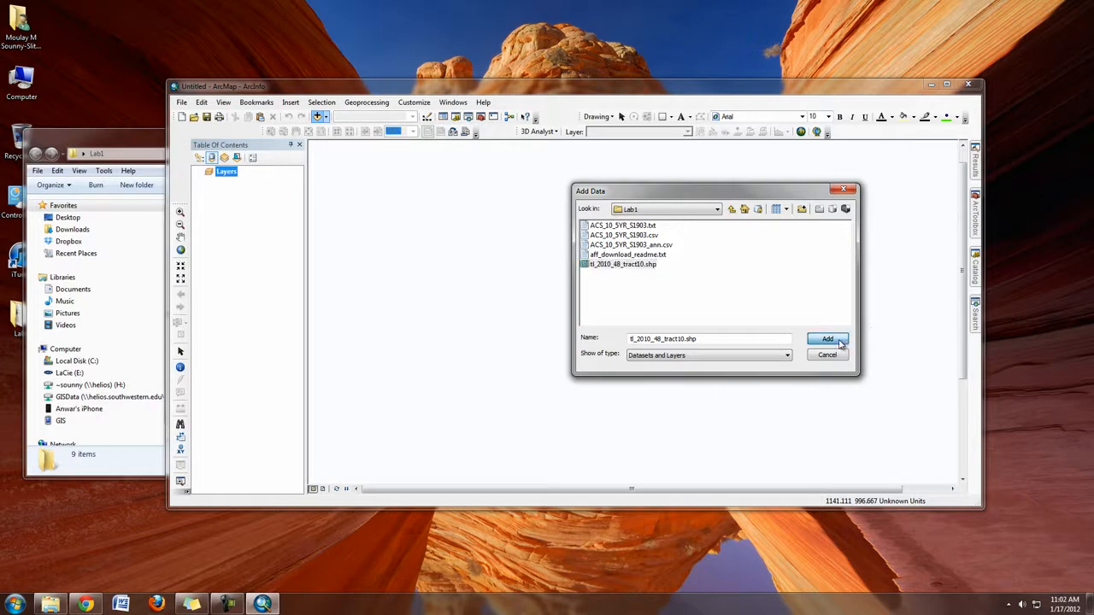
click(828, 339)
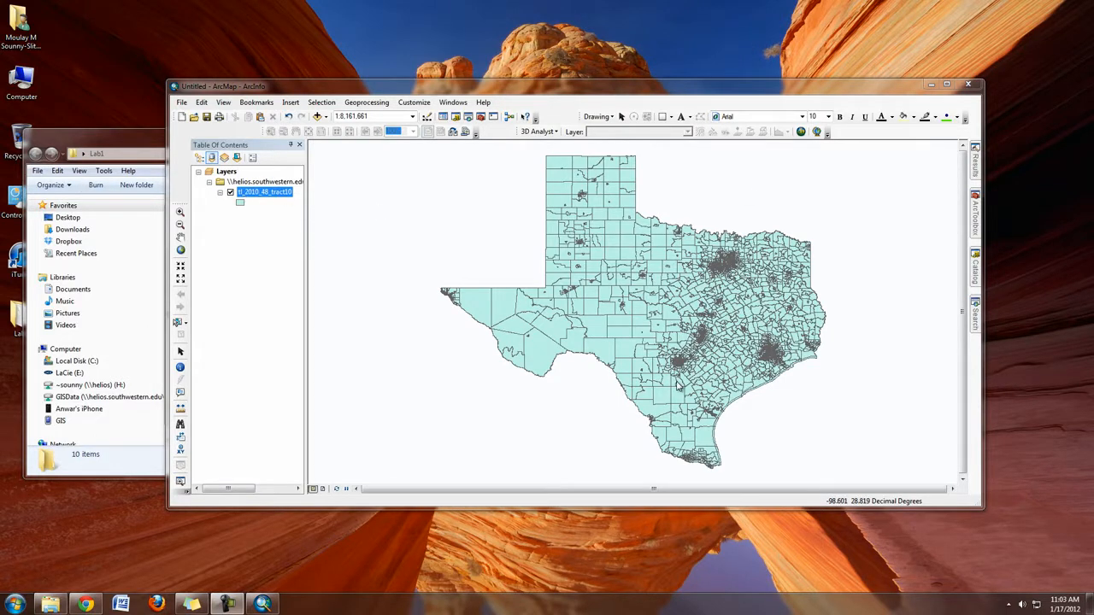
mouse_move(452, 254)
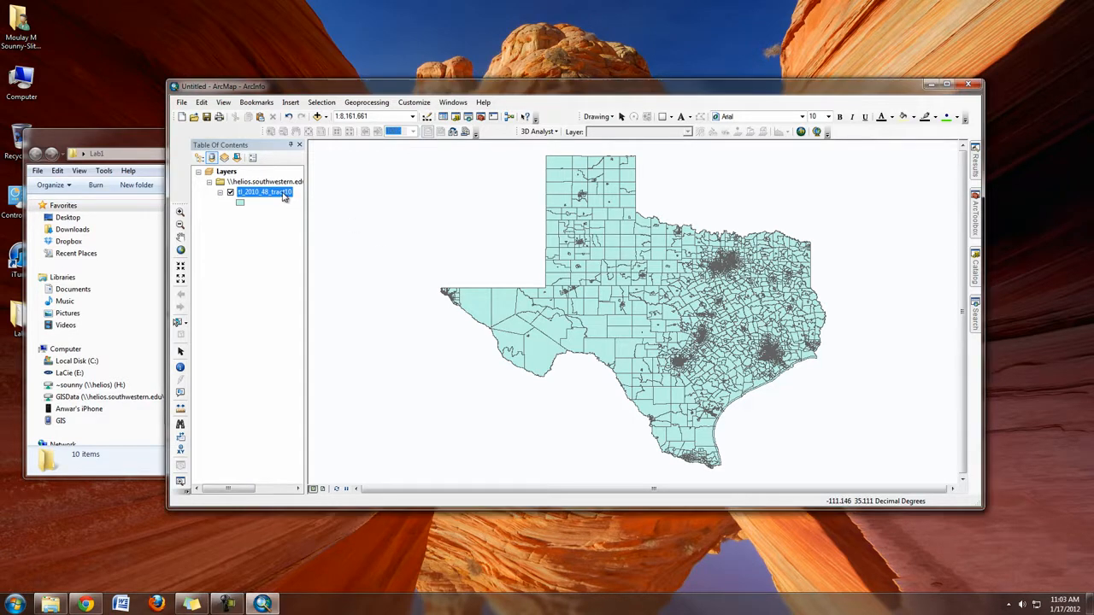
right_click(263, 191)
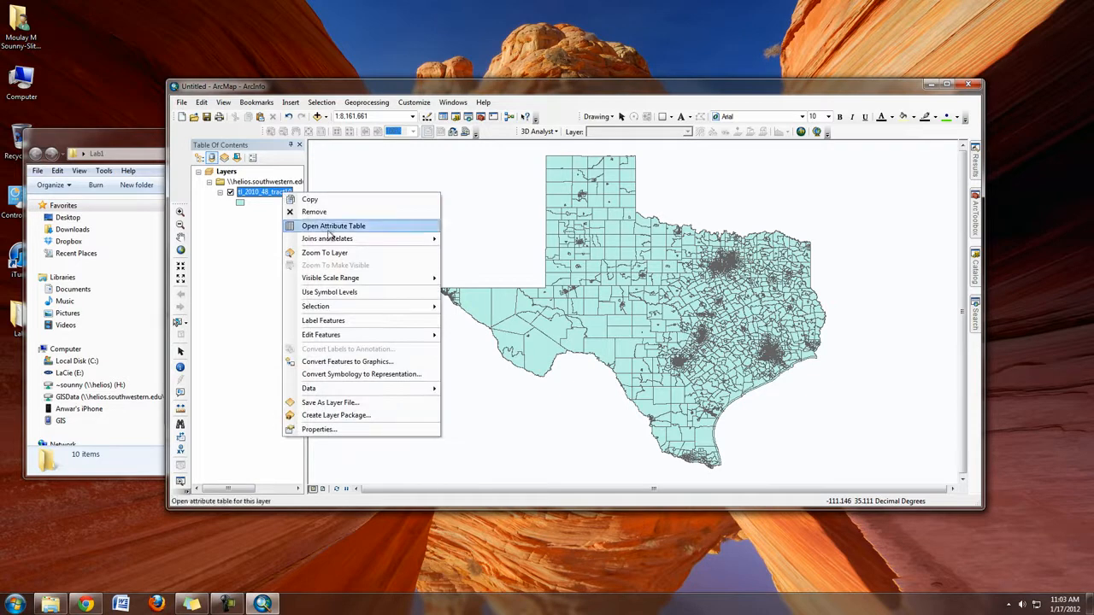
mouse_move(389, 429)
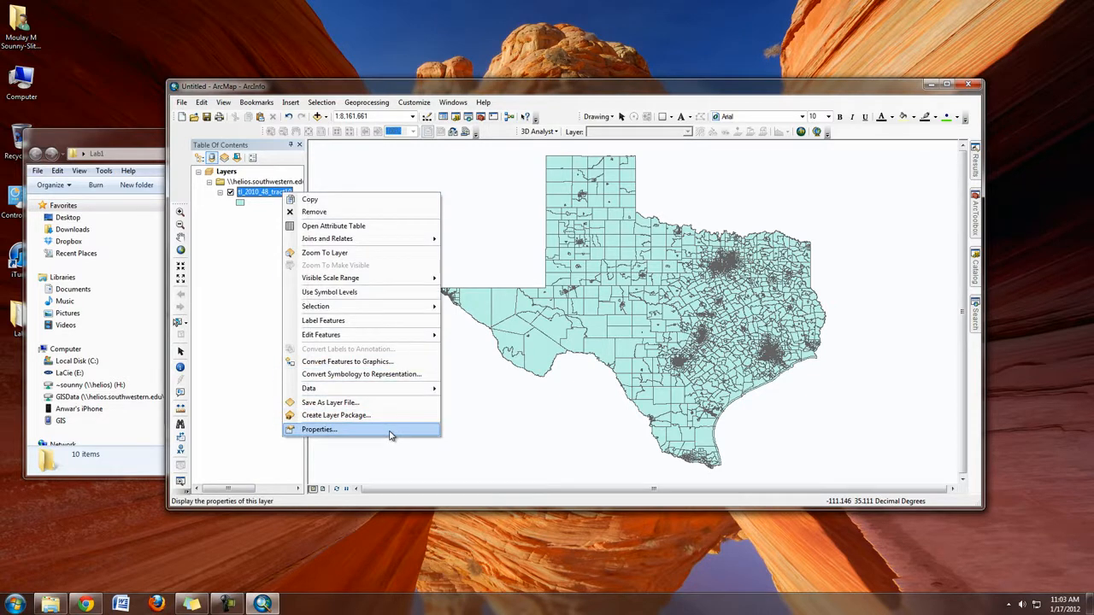
click(318, 429)
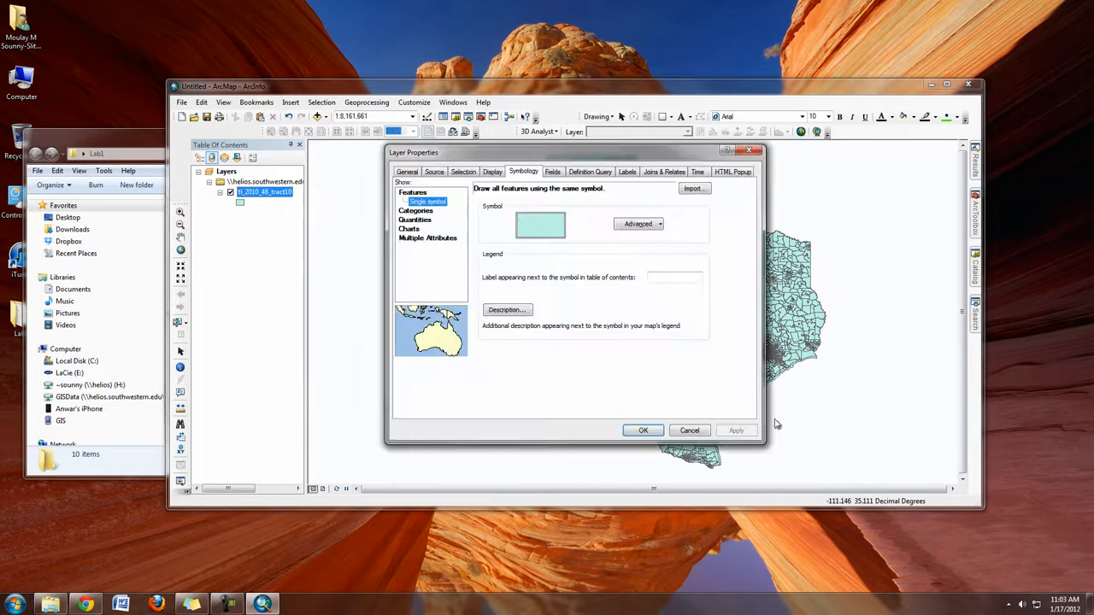
click(434, 171)
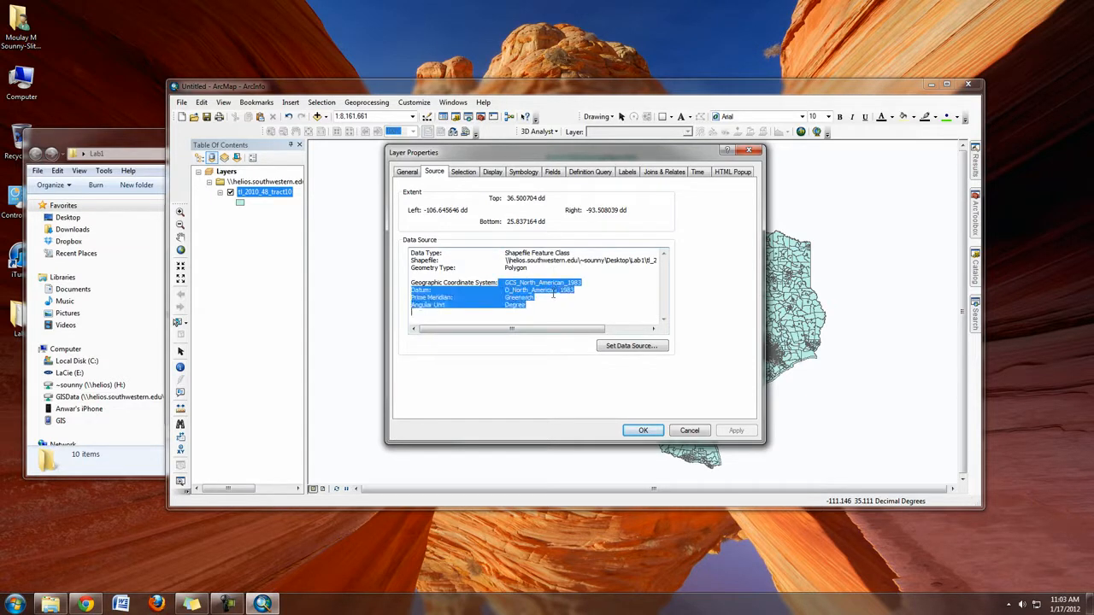
click(543, 282)
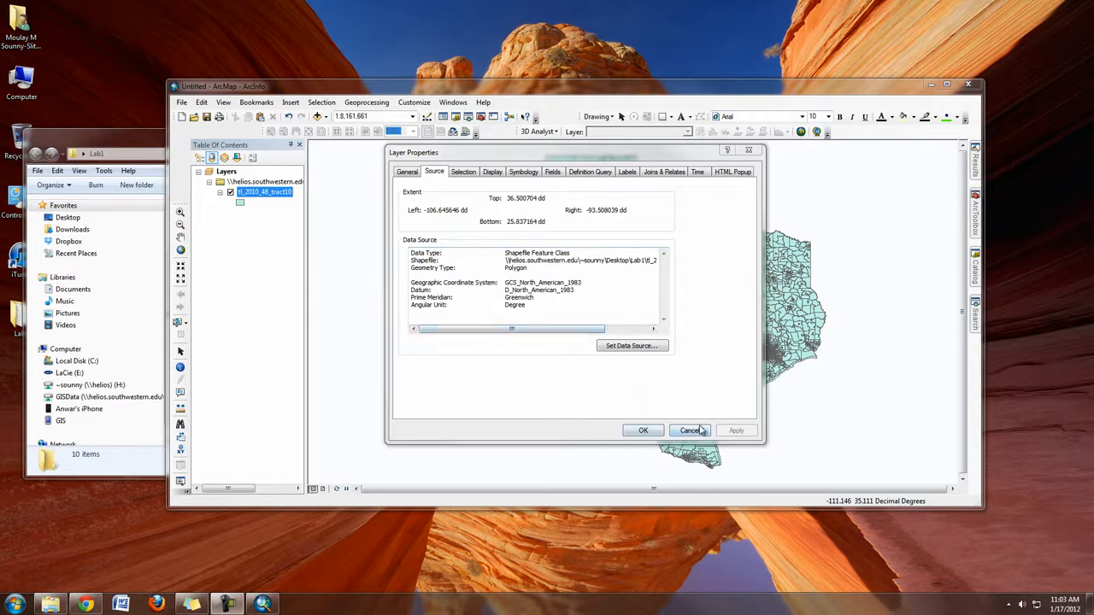
click(690, 431)
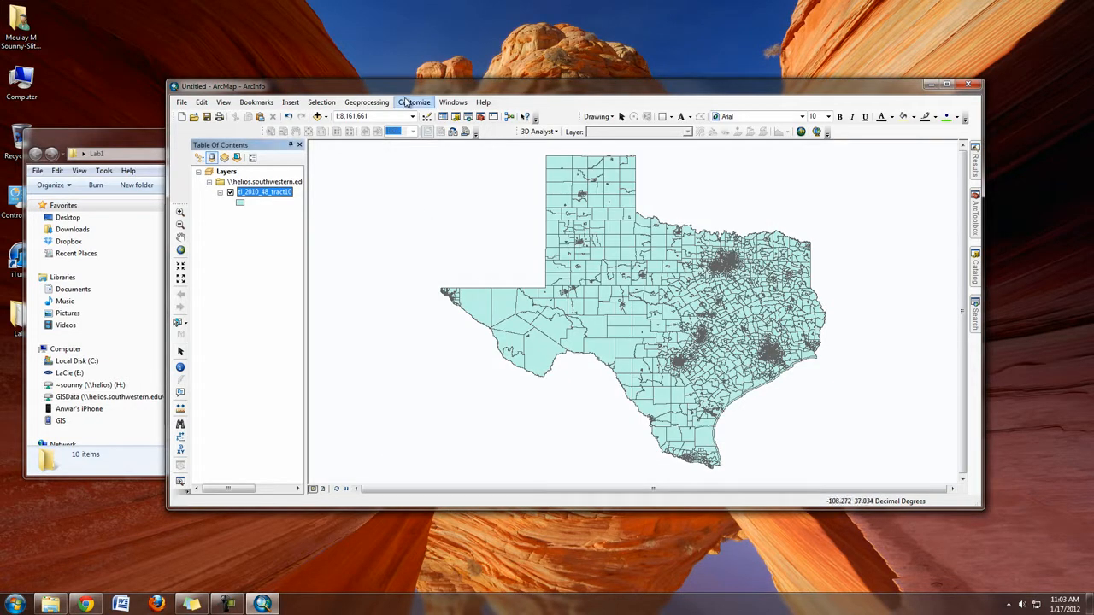
- Find the Define Projection tool via Geoprocessing search for 'define', then dismiss the results
click(366, 103)
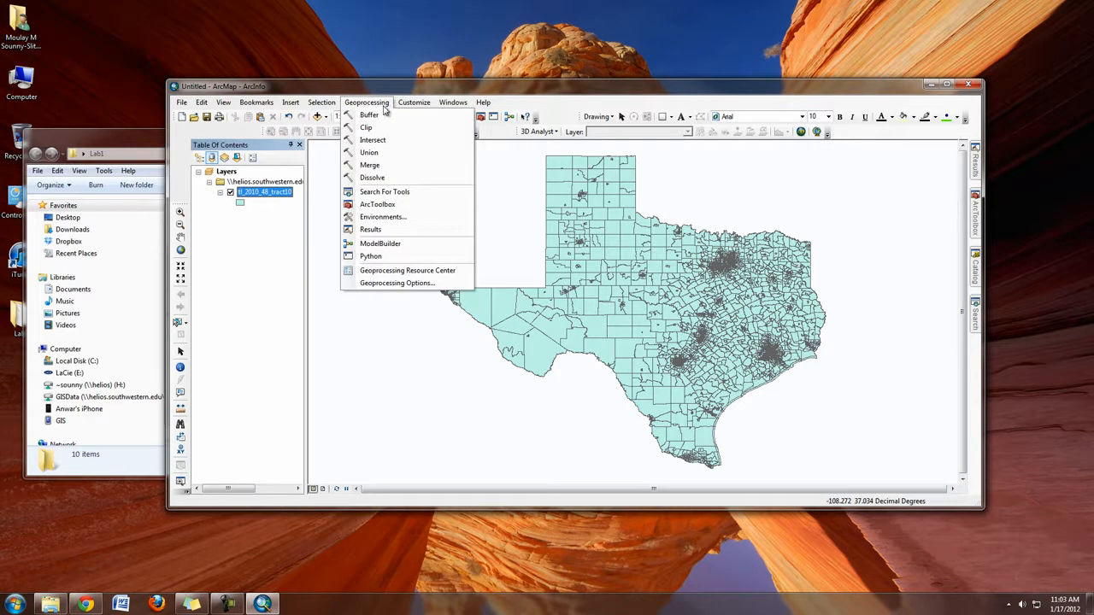
click(383, 191)
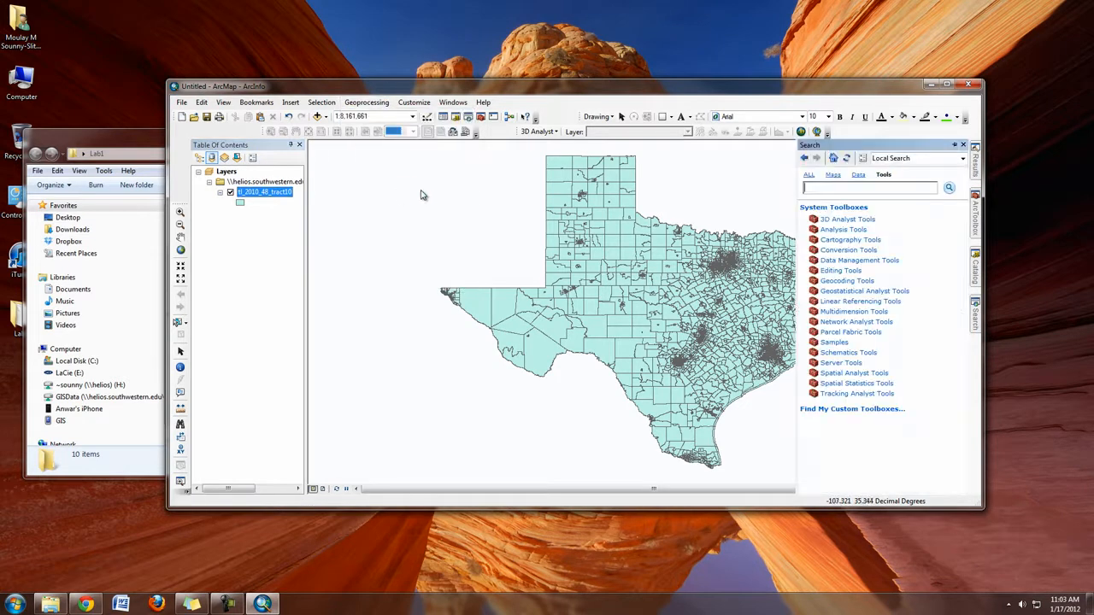
text(define)
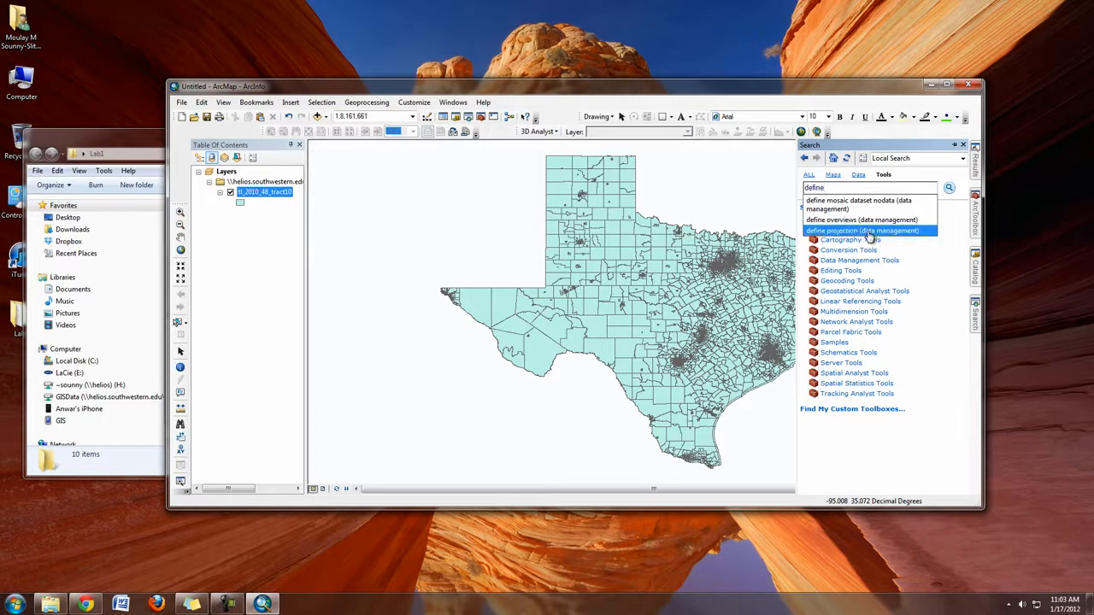
click(862, 231)
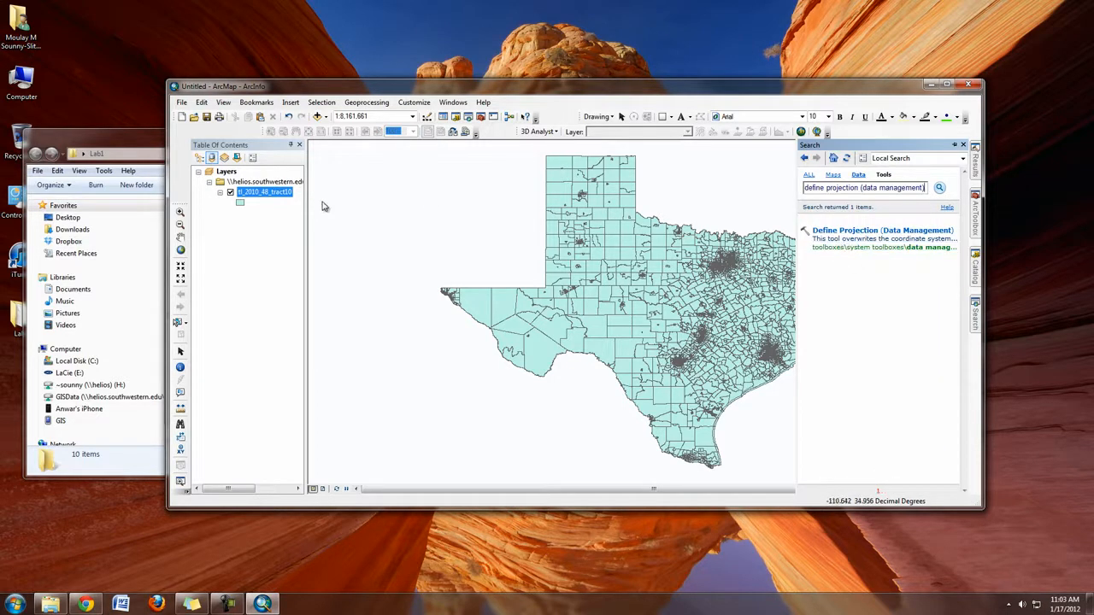
mouse_move(554, 191)
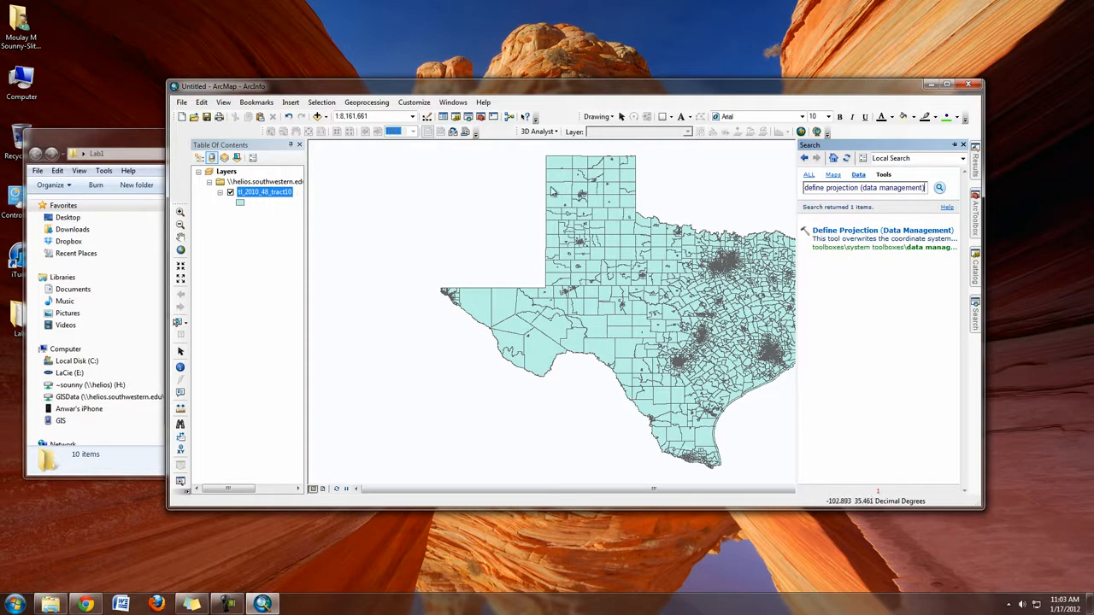
mouse_move(374, 205)
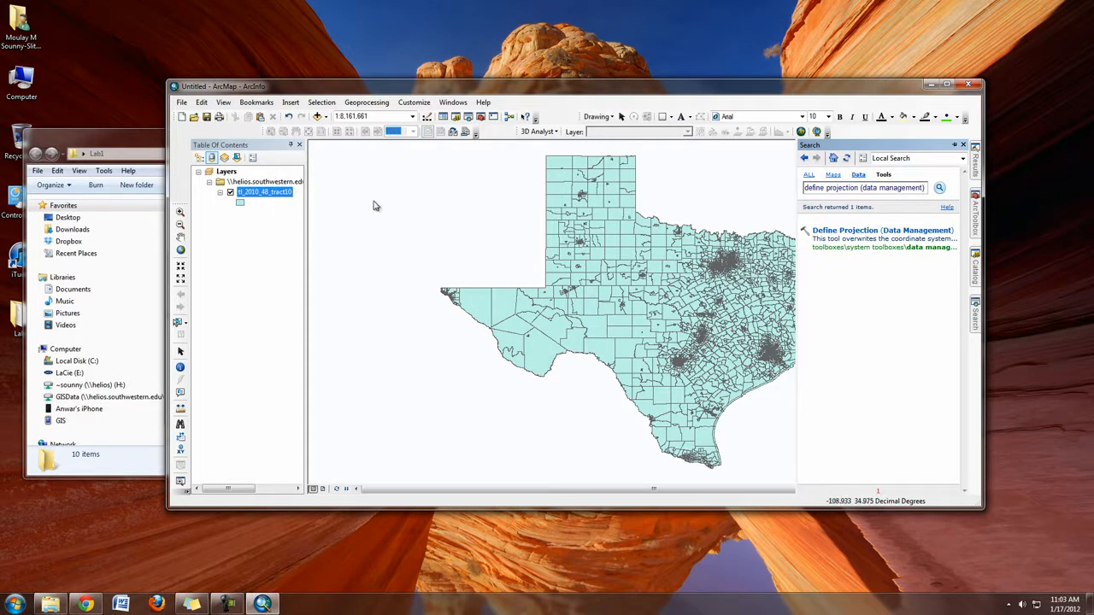
mouse_move(746, 253)
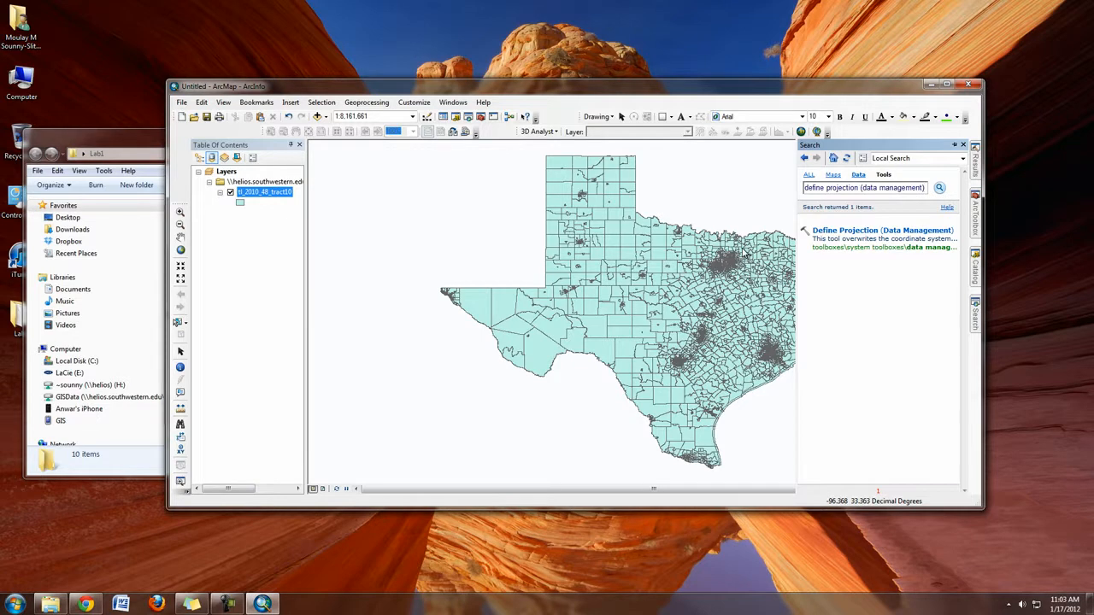
mouse_move(744, 253)
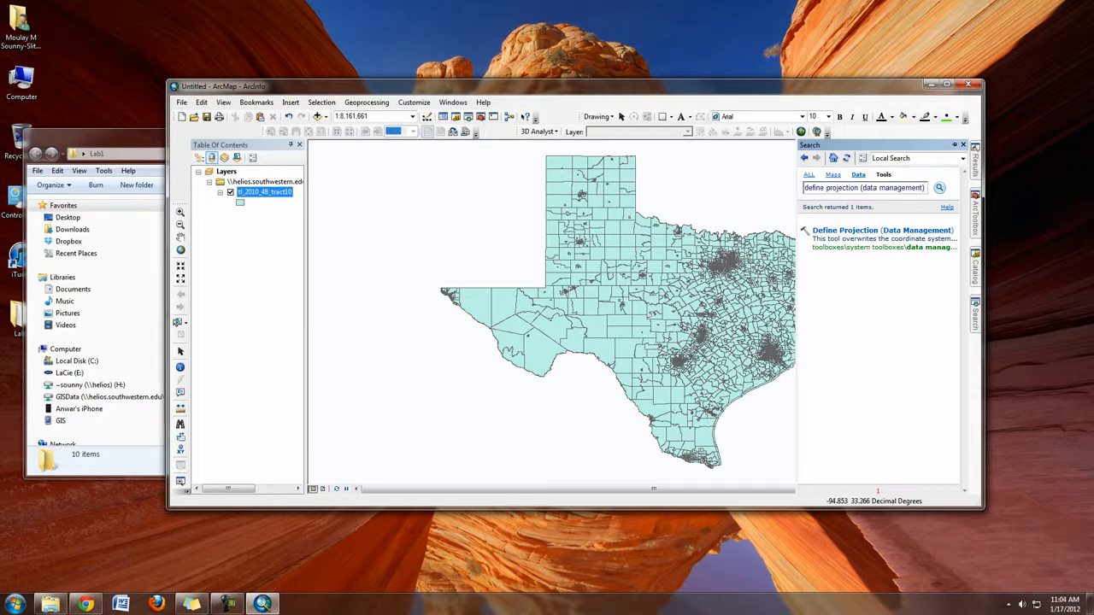
click(965, 144)
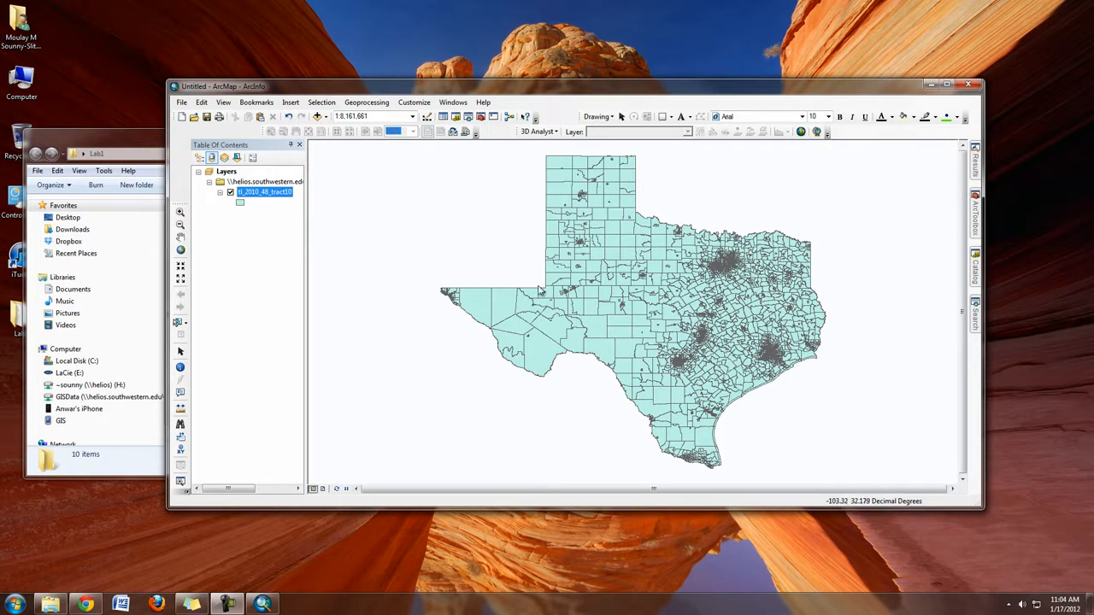
mouse_move(660, 298)
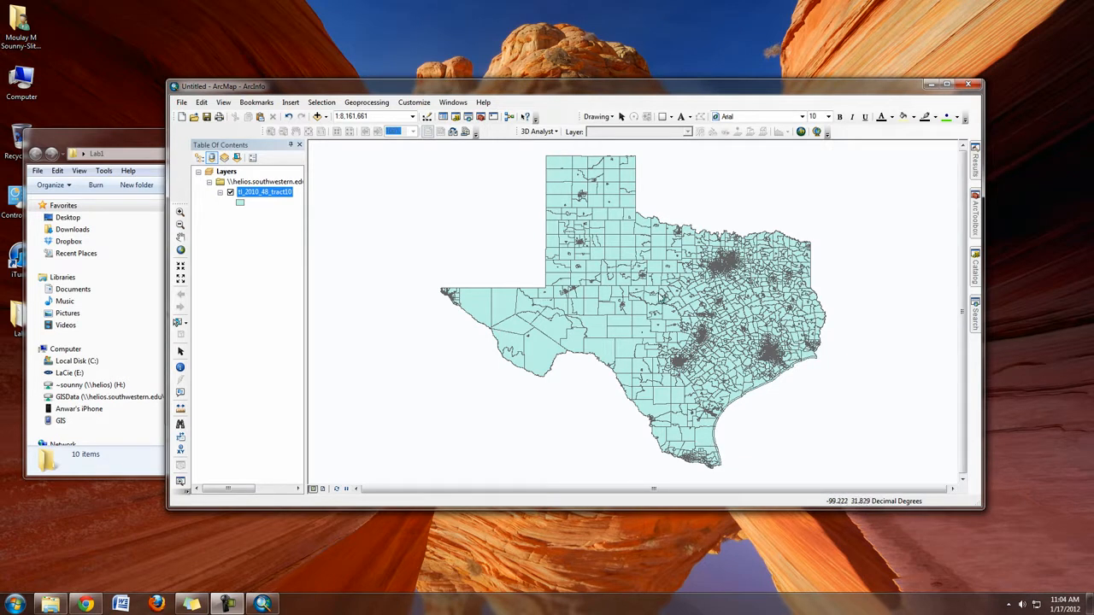
mouse_move(666, 311)
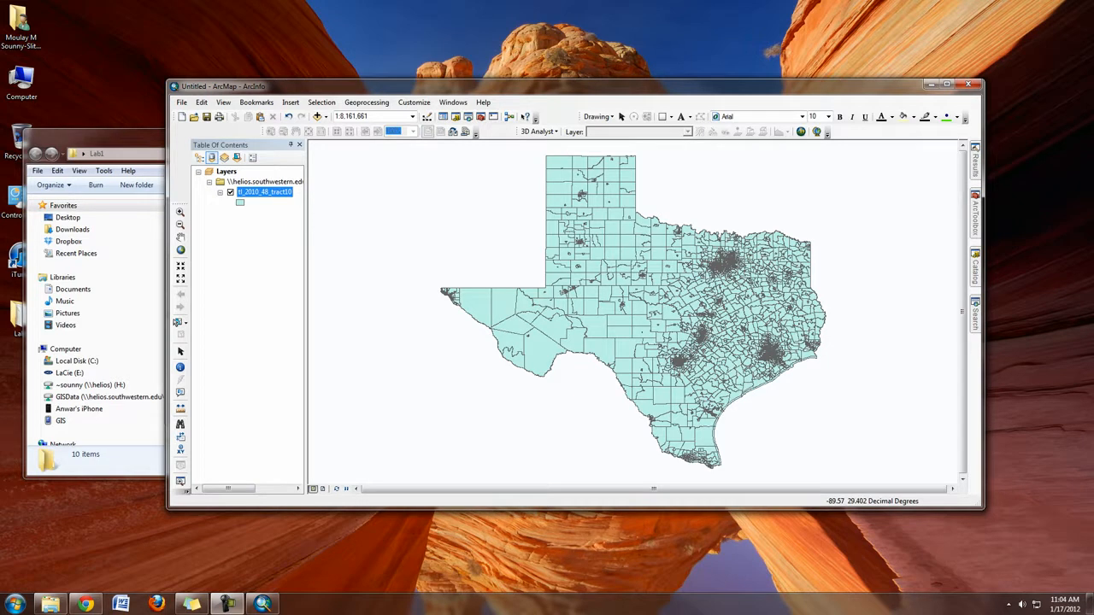
mouse_move(595, 280)
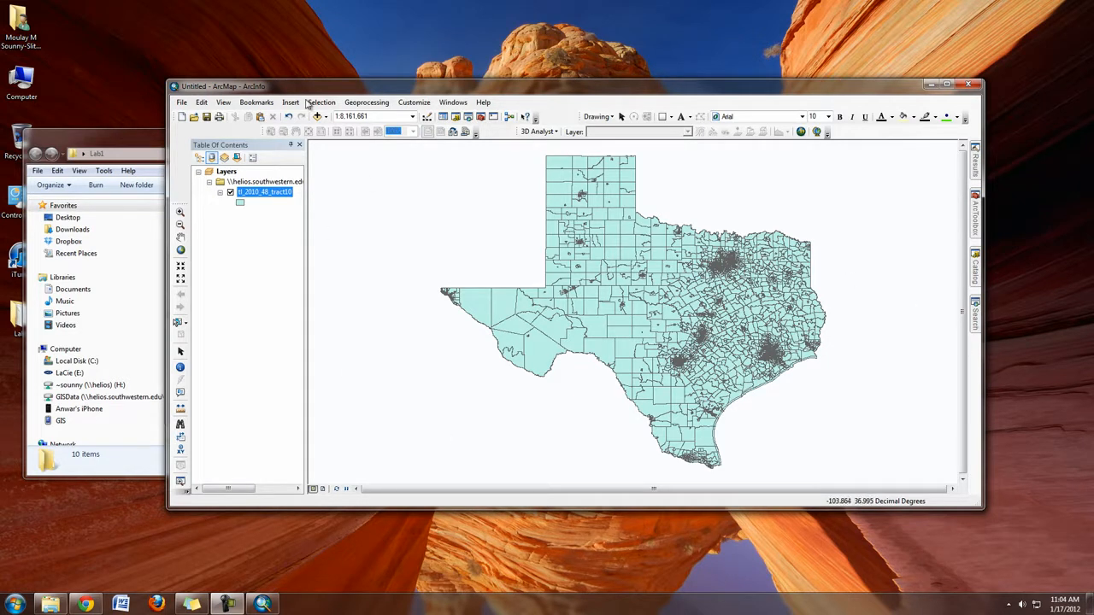
right_click(263, 192)
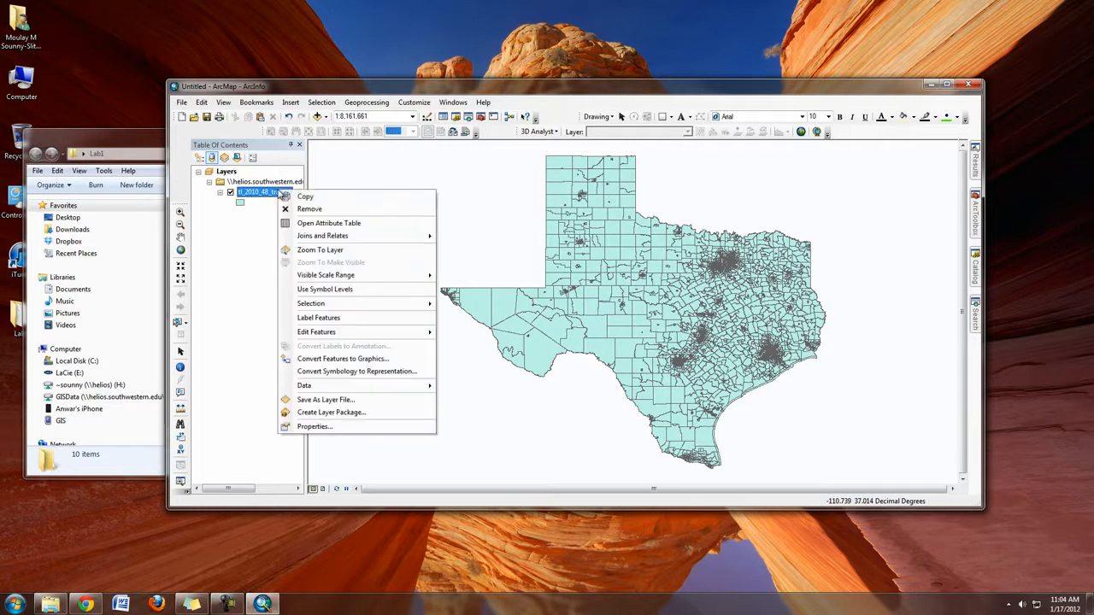
click(328, 222)
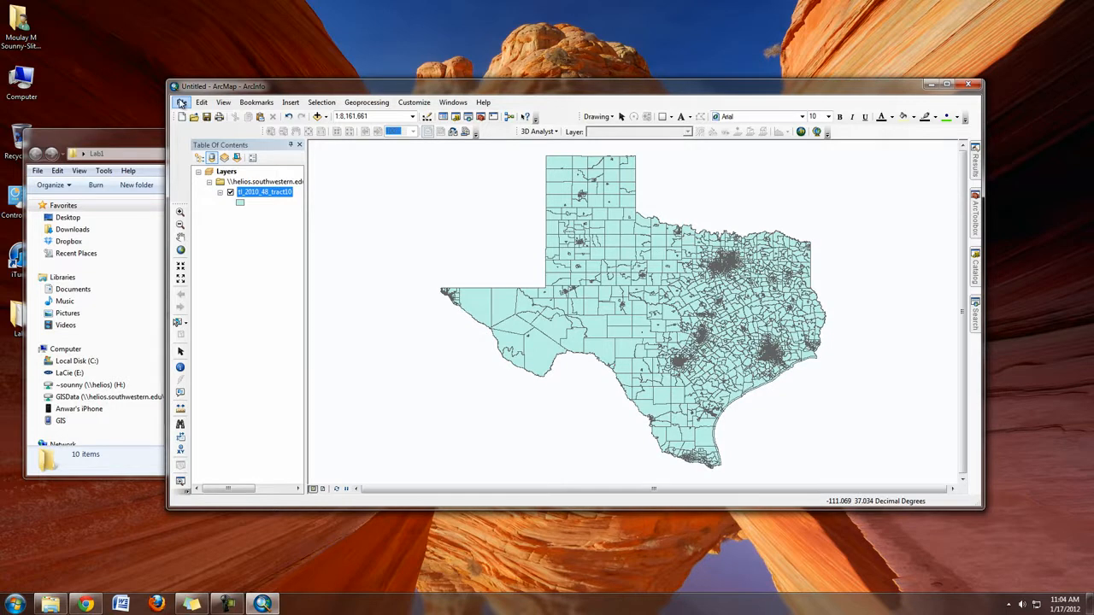
- Save the map document as Lab1.mxd inside the Lab1 folder
click(181, 102)
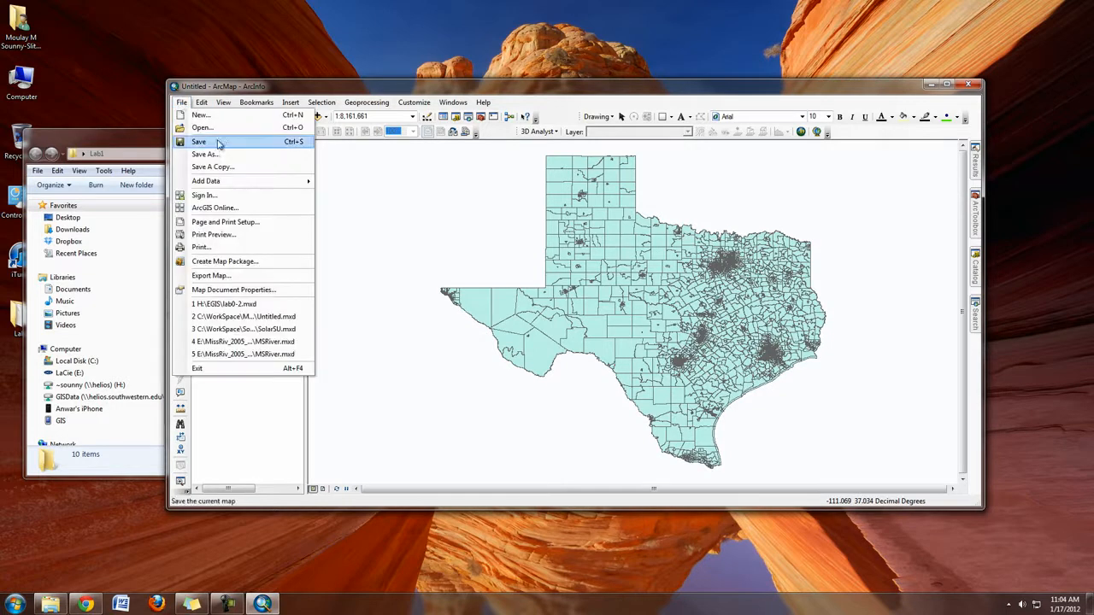
click(199, 142)
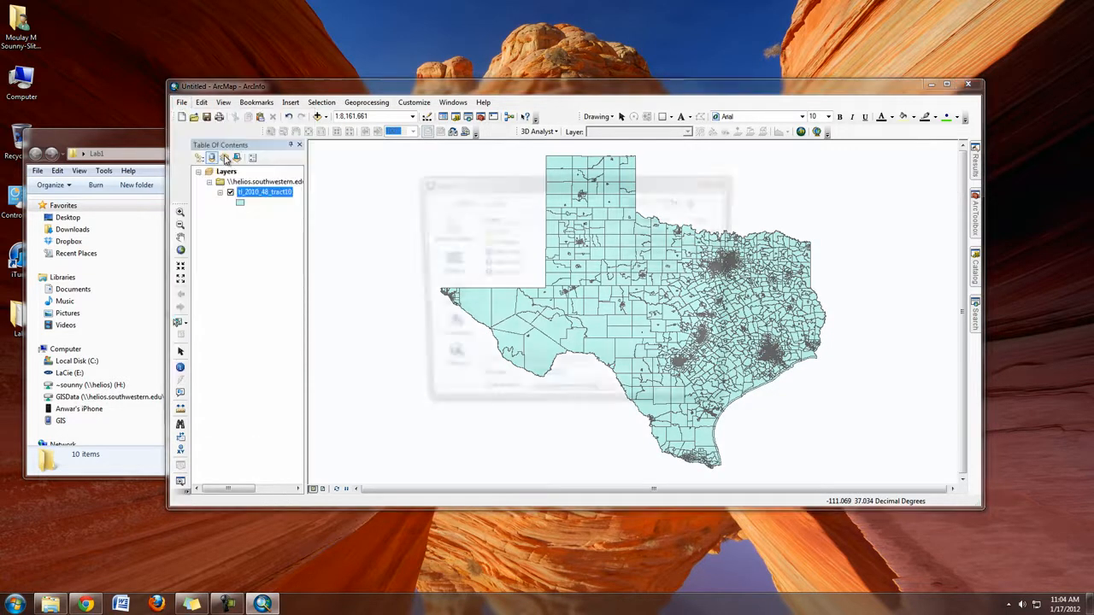
click(207, 116)
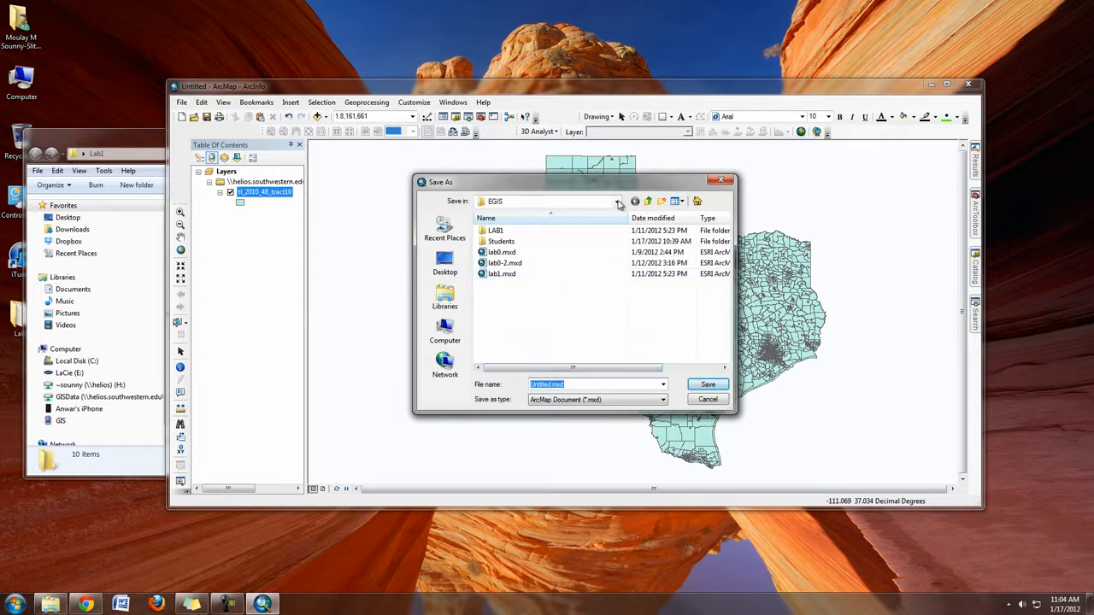
click(617, 201)
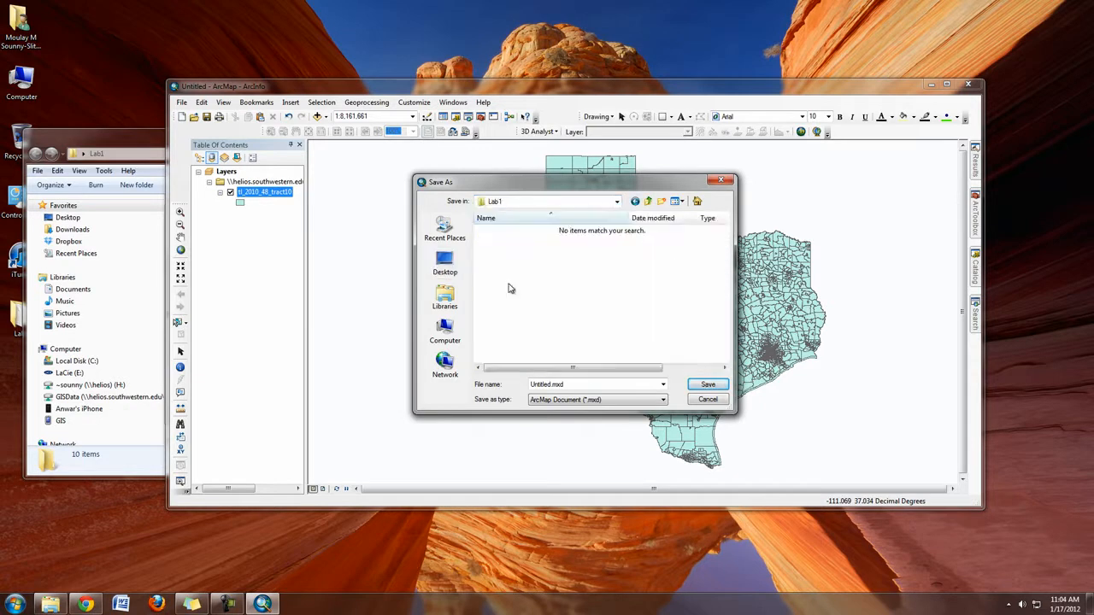
triple_click(590, 383)
text(Lab1)
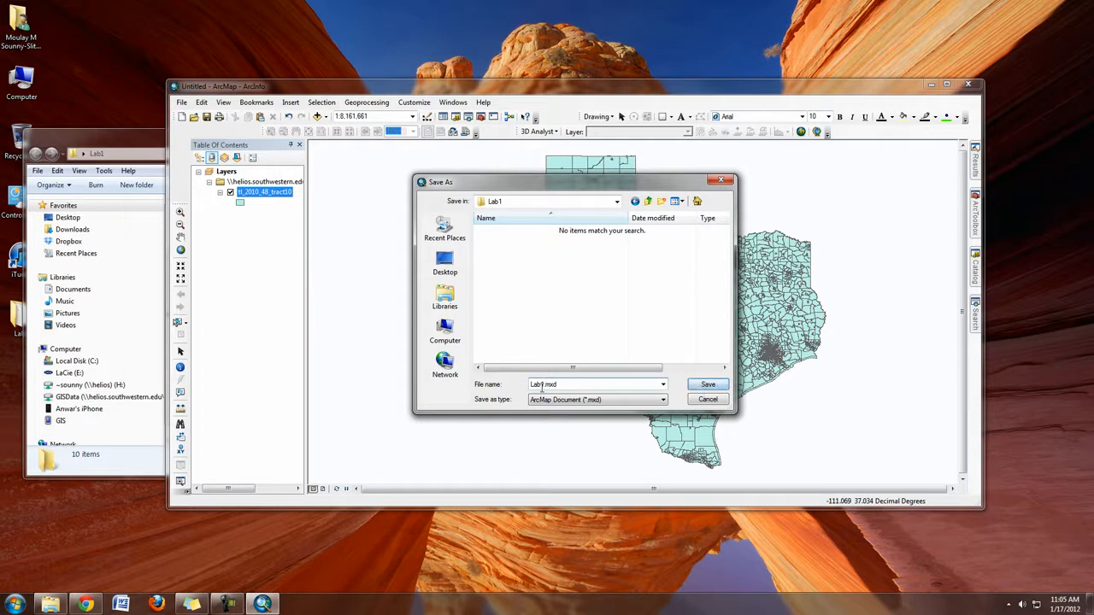
click(708, 383)
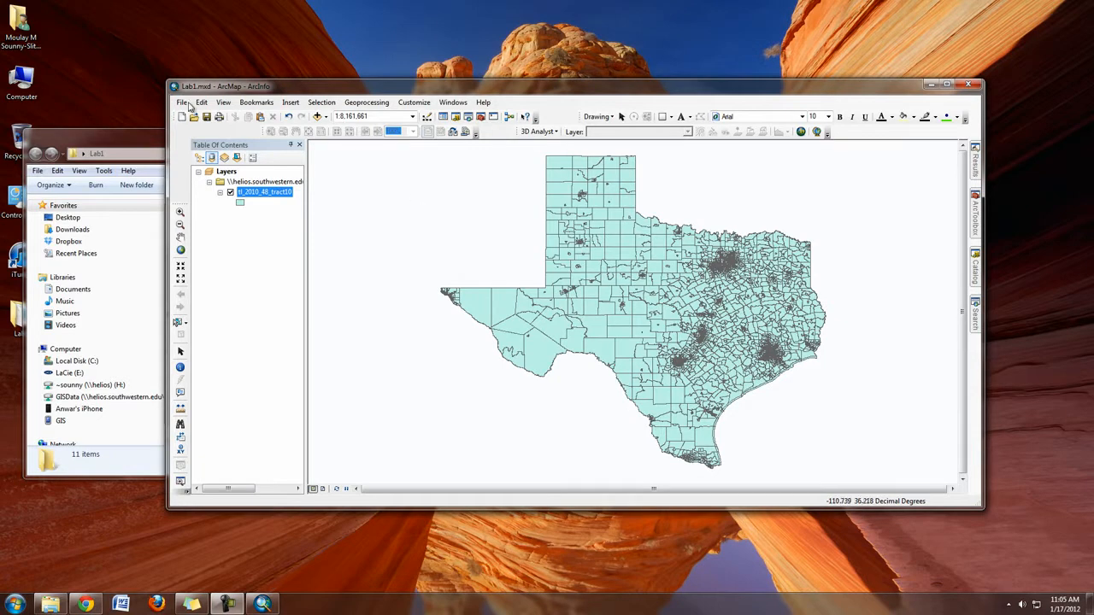
- Show the Map Document Properties of Lab1.mxd from the File menu
click(182, 102)
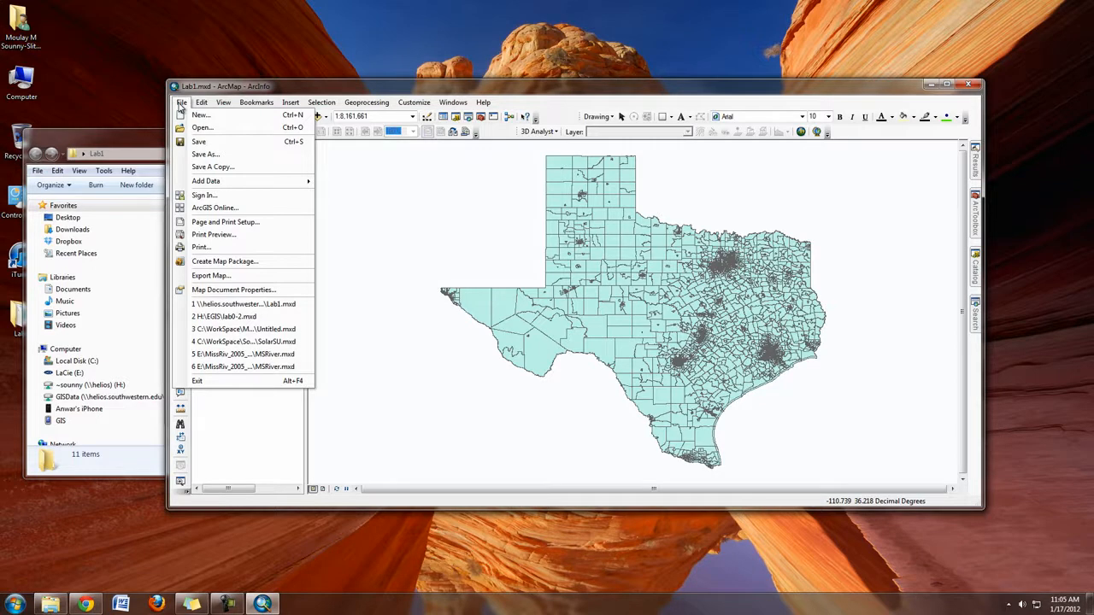
mouse_move(243, 304)
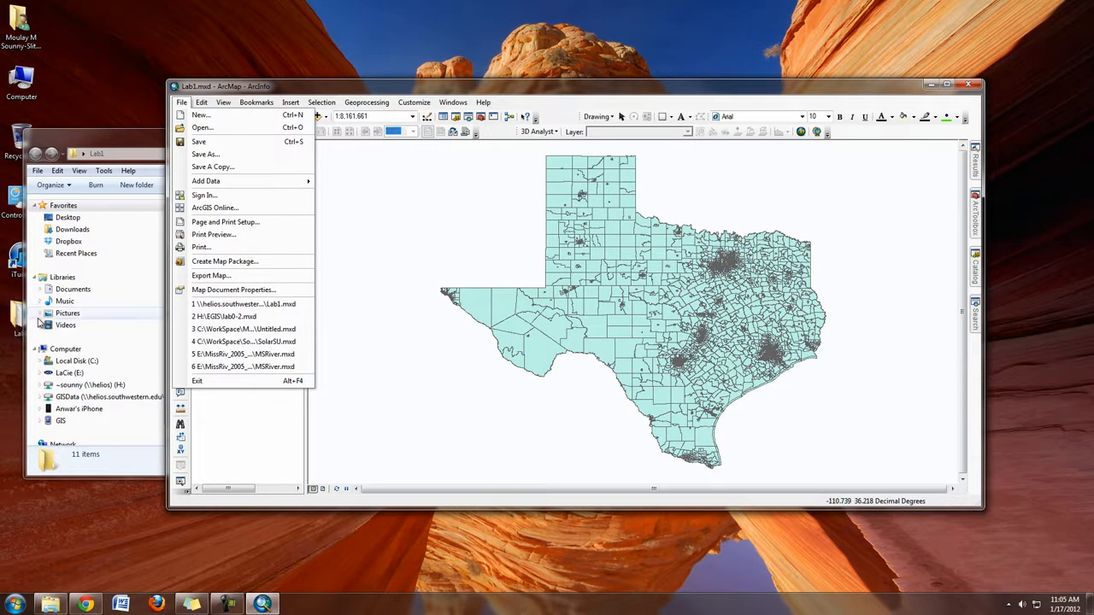
mouse_move(231, 291)
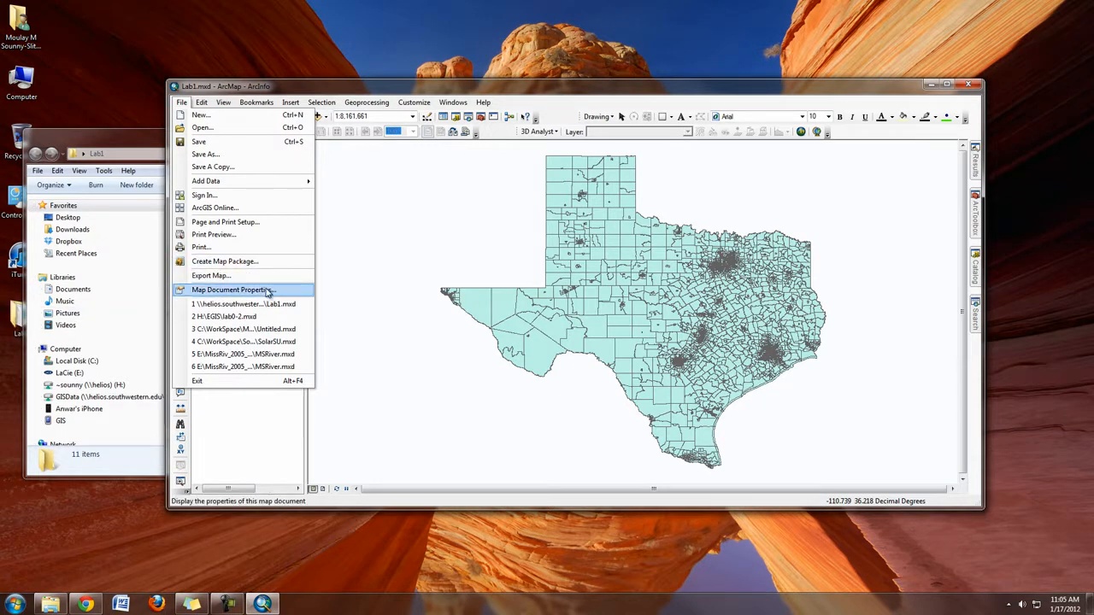
click(231, 290)
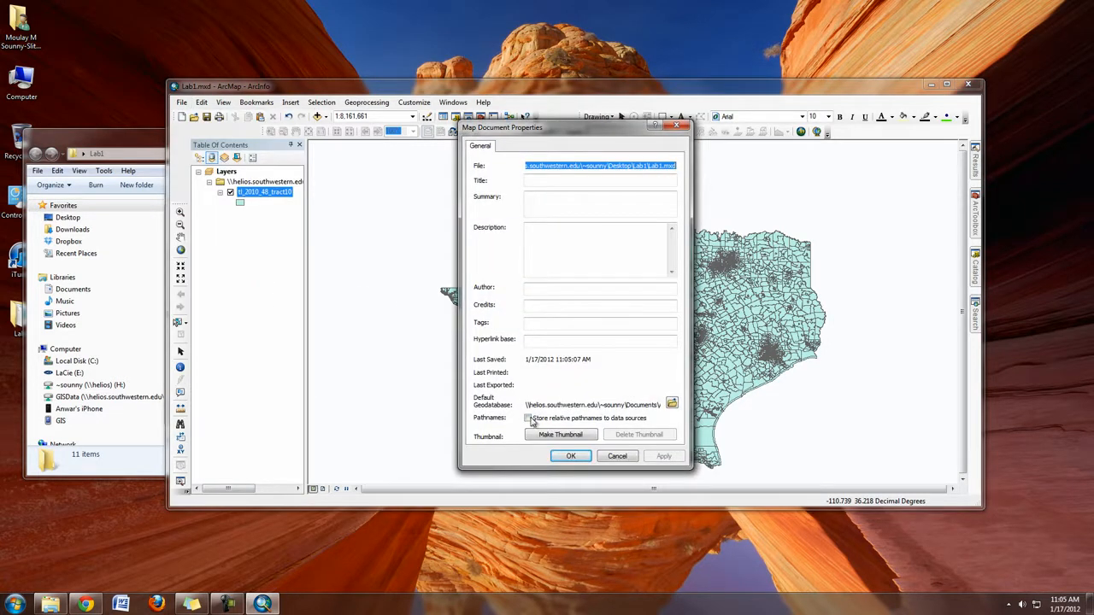
- Turn on 'Store relative pathnames to data sources' for Lab1.mxd
click(527, 417)
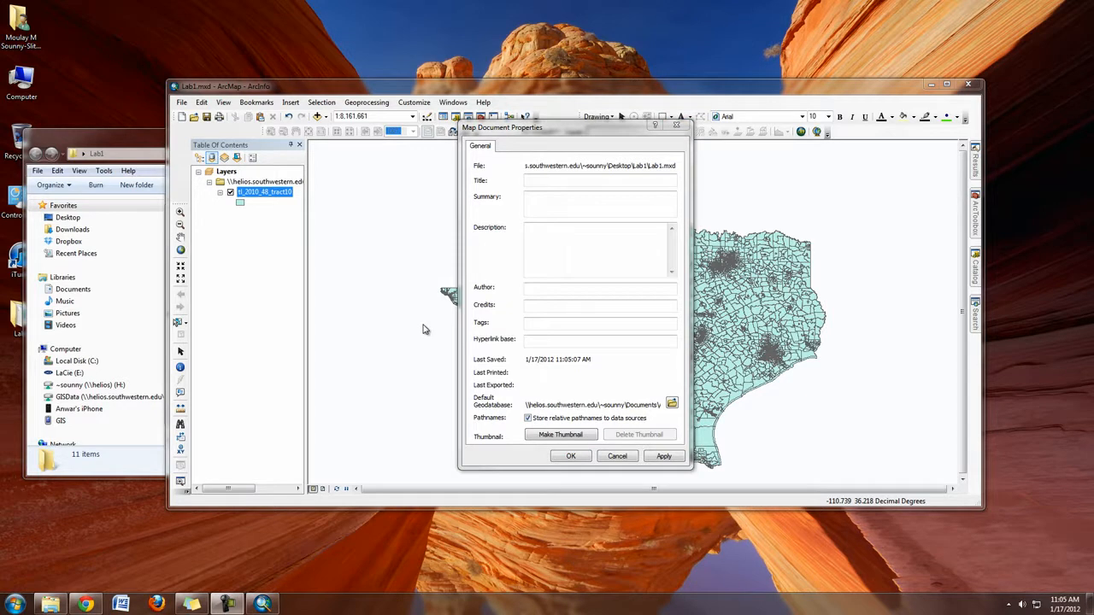
mouse_move(315, 203)
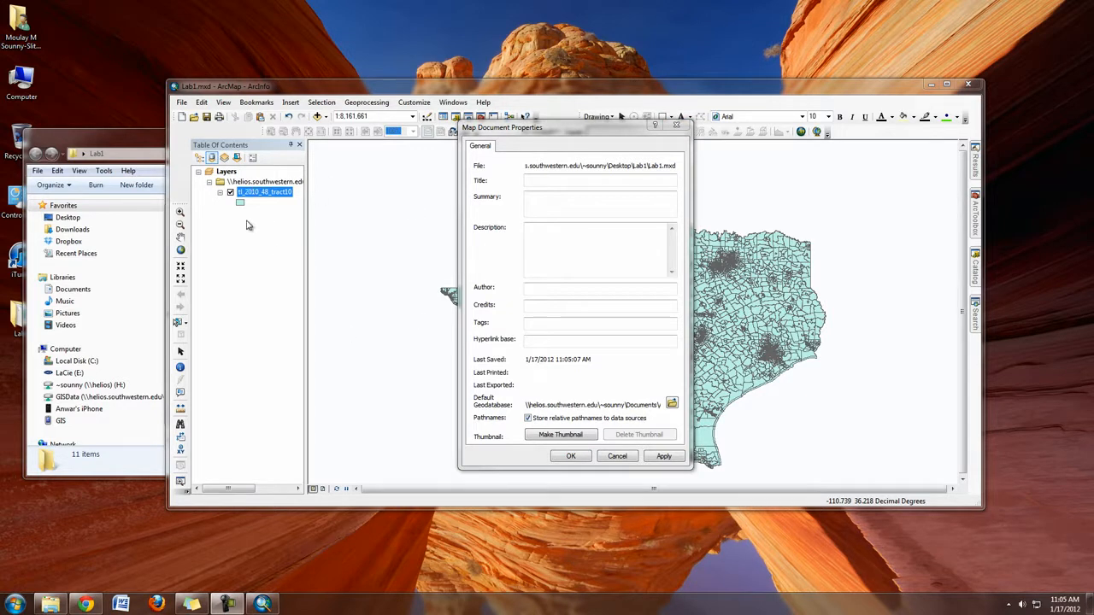
mouse_move(145, 143)
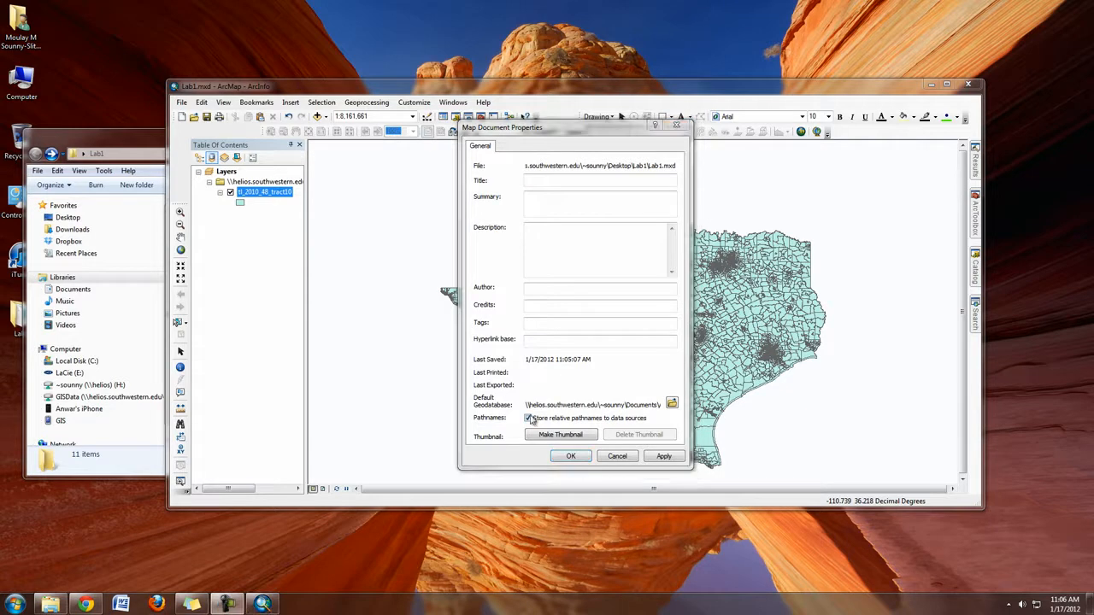
click(527, 418)
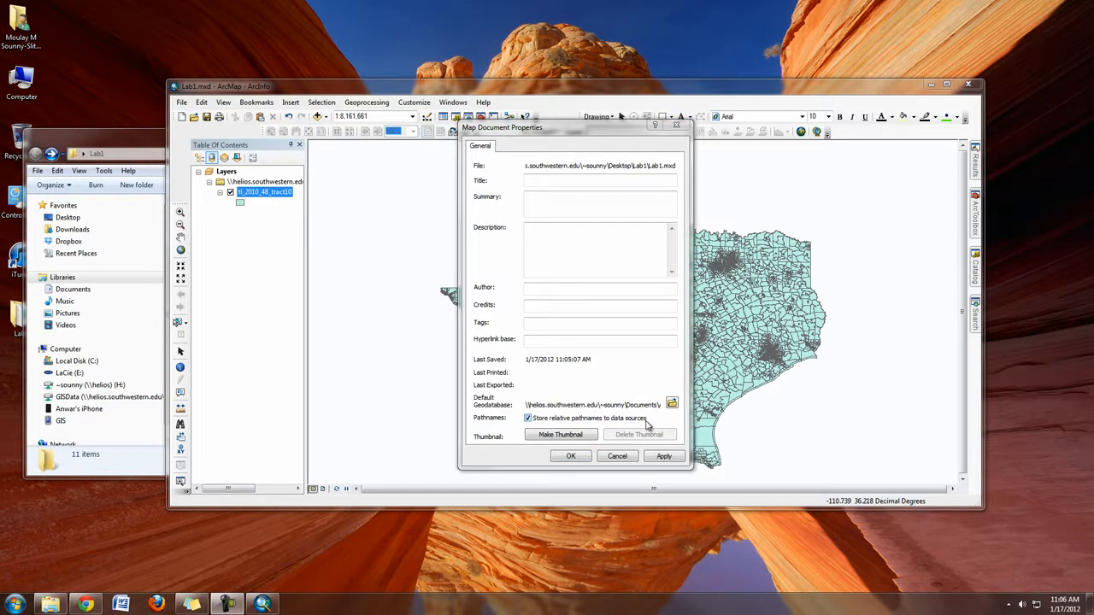
mouse_move(598, 424)
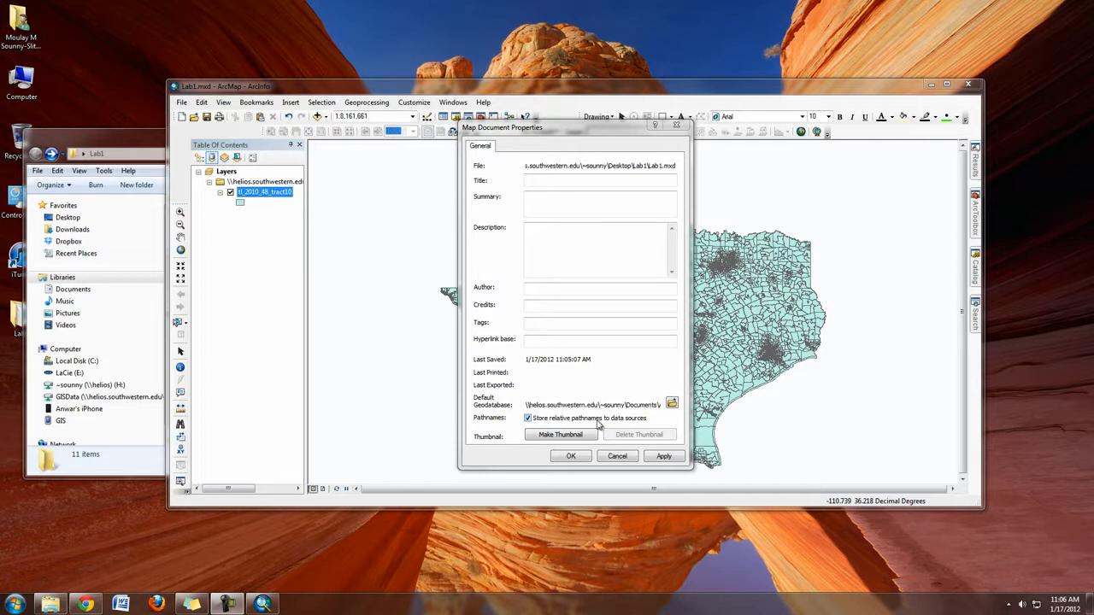